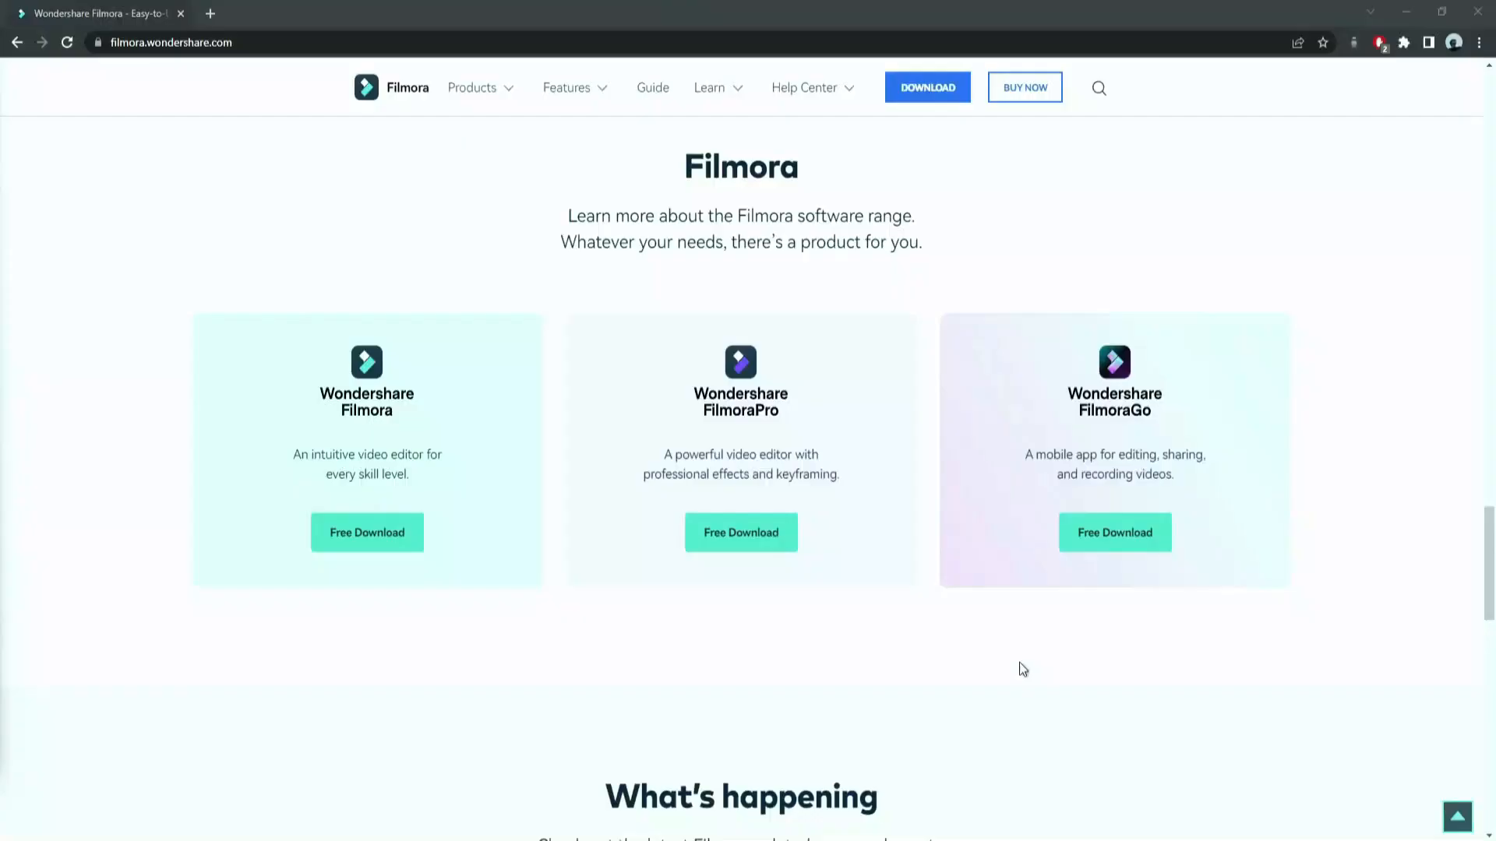
Step: Download the Filmora installer from filmora.wondershare.com and open the filmora_setup file
click(741, 532)
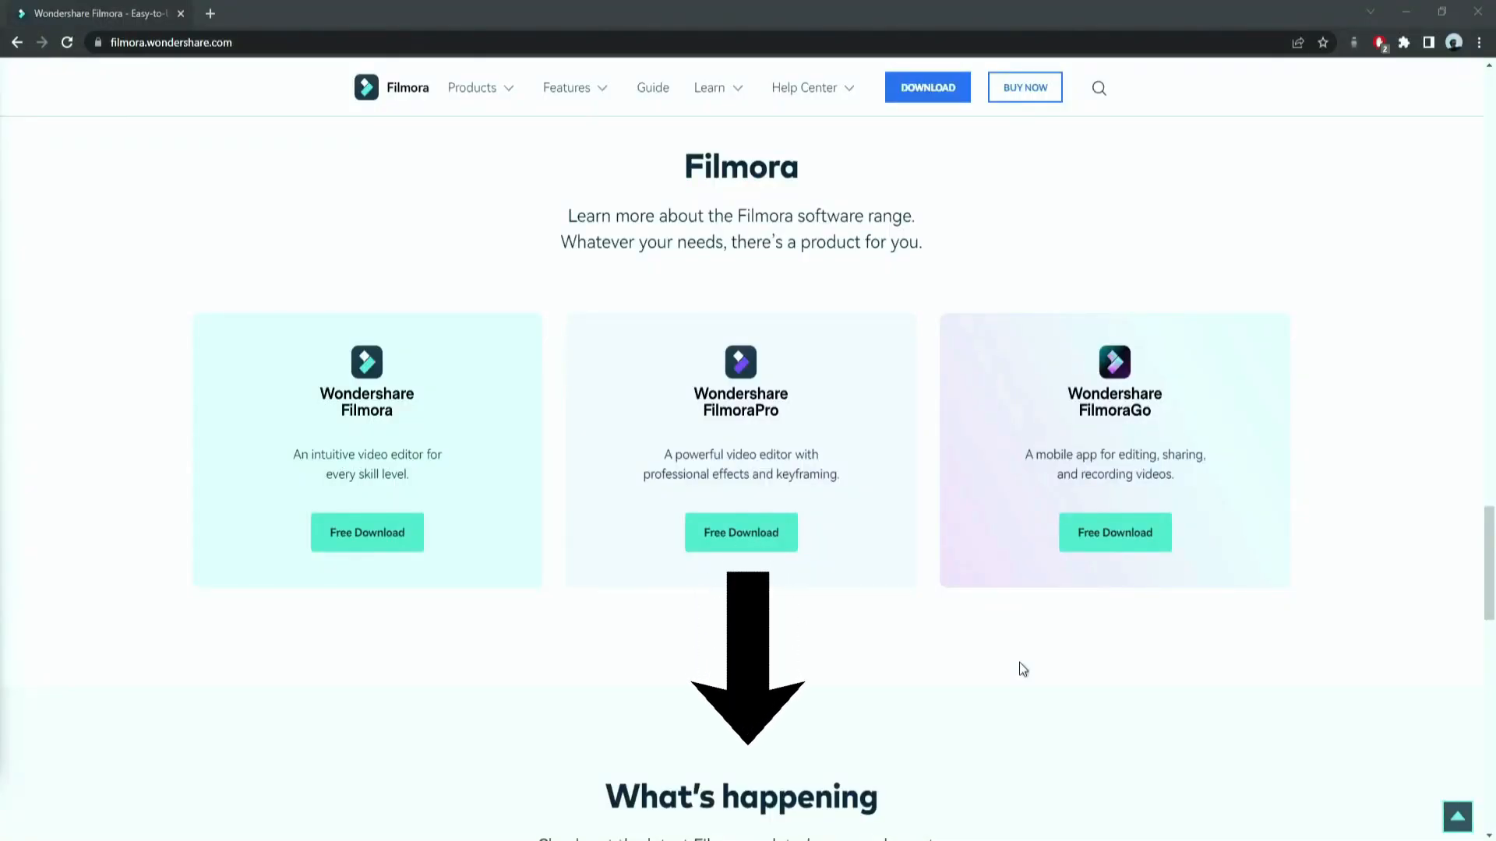
mouse_move(926, 92)
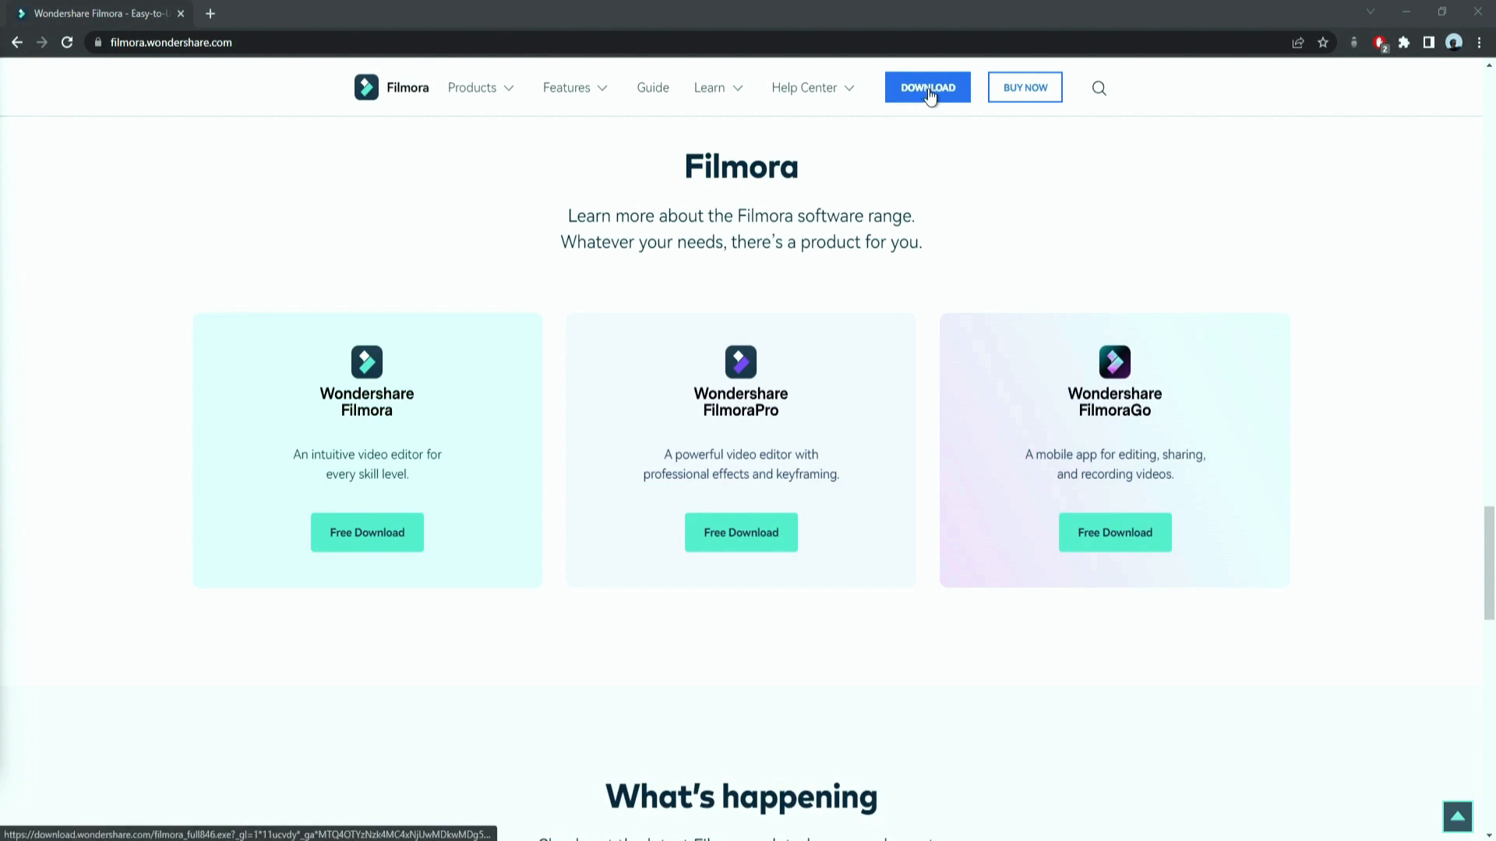
click(927, 87)
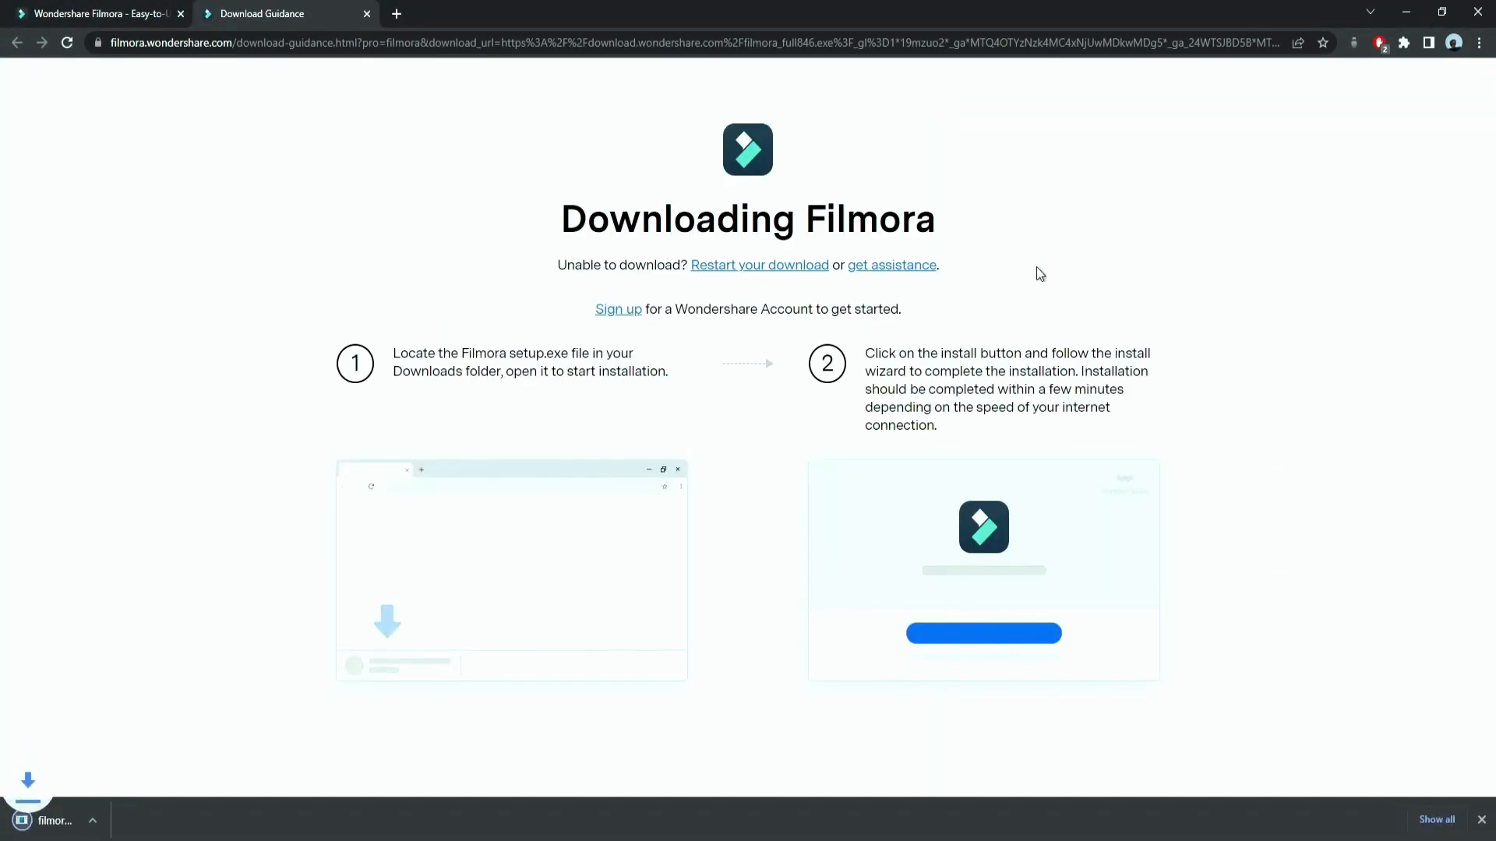
click(54, 821)
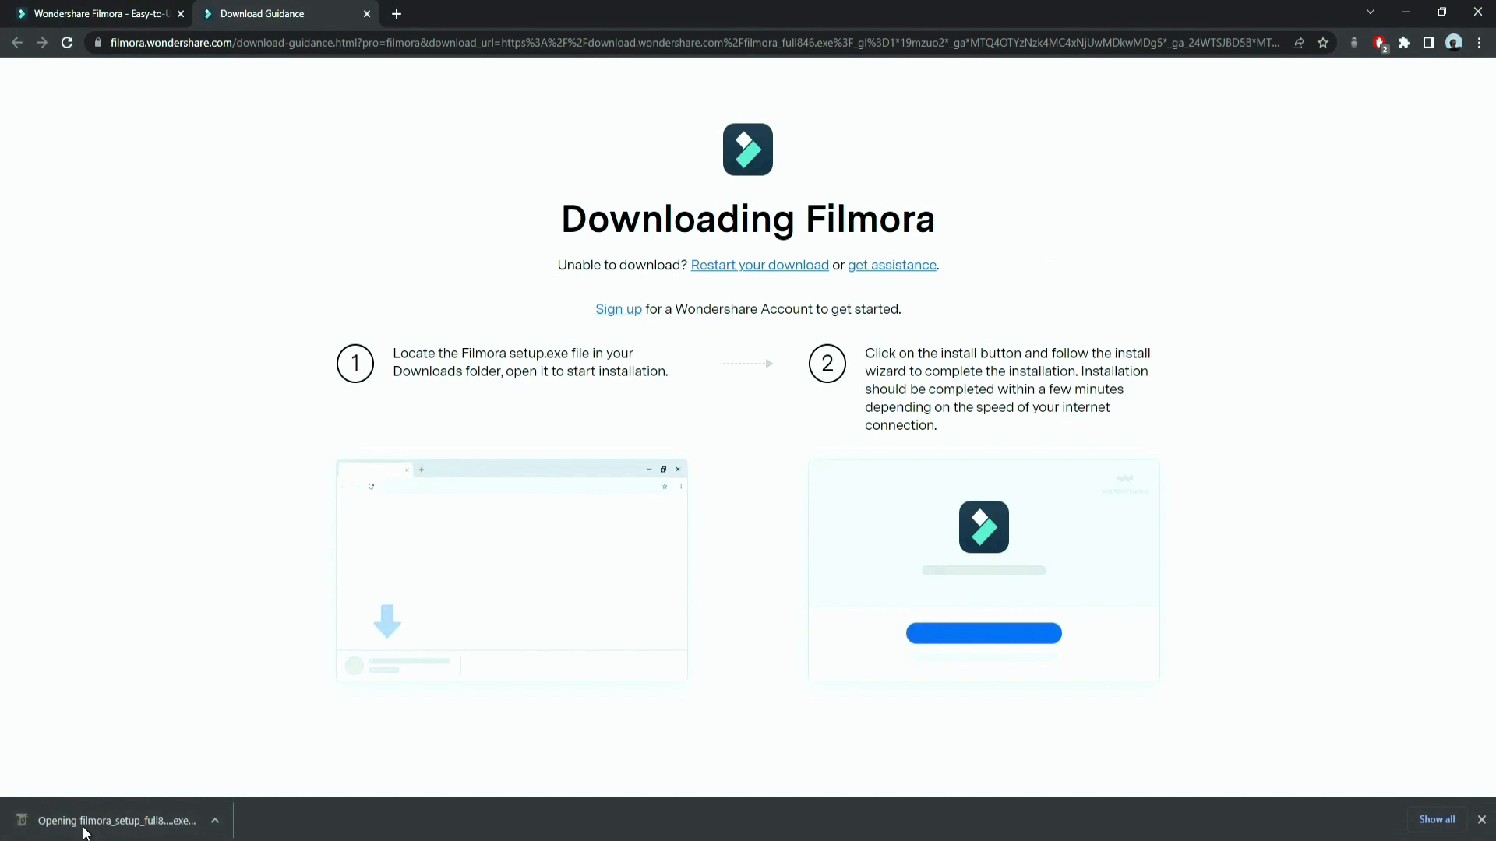
Step: Install Wondershare Filmora and launch it into an empty untitled project
click(117, 821)
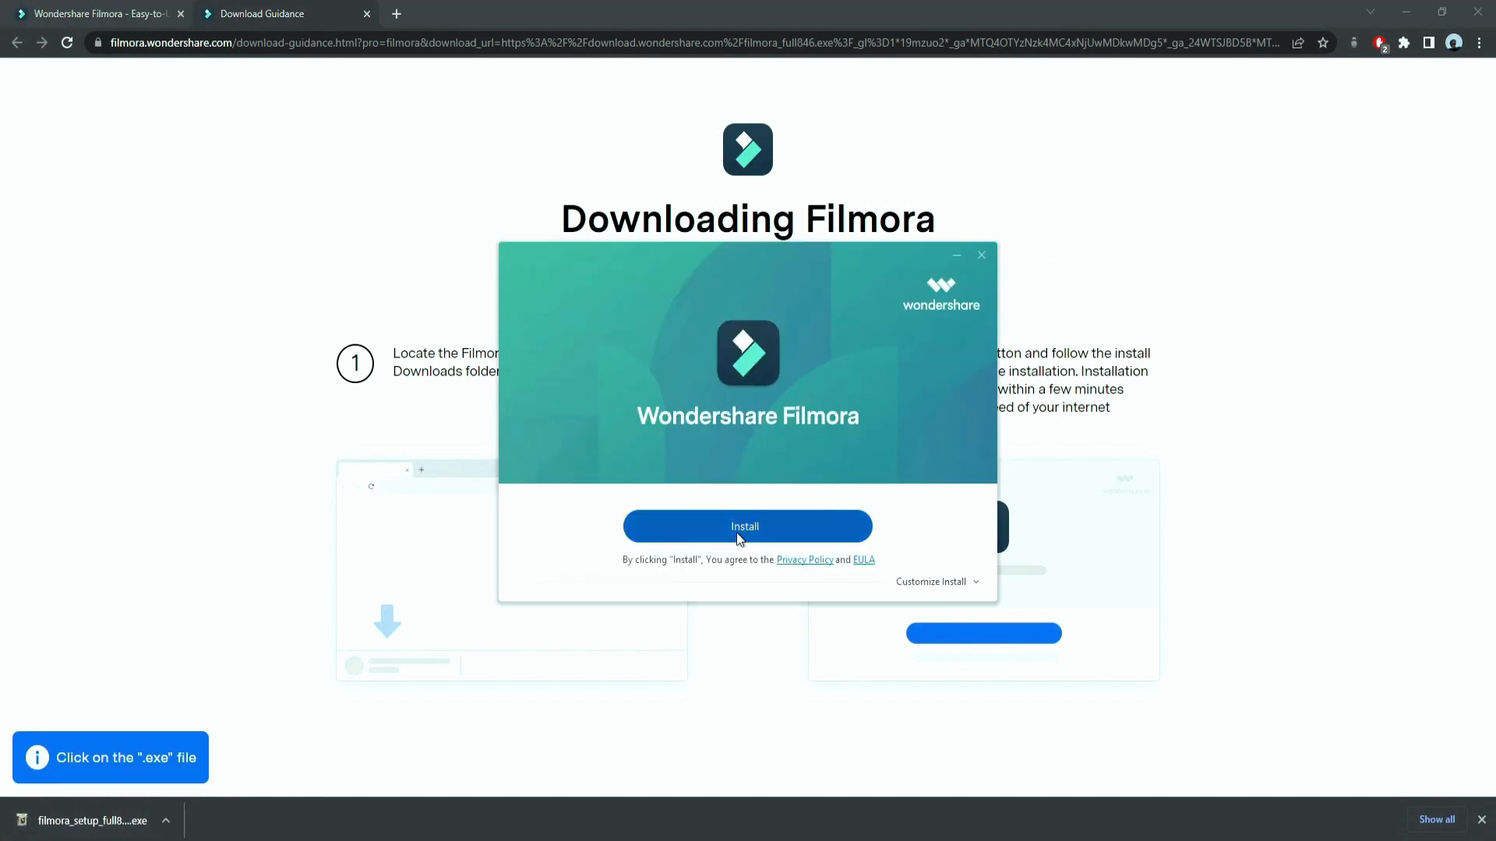
click(747, 526)
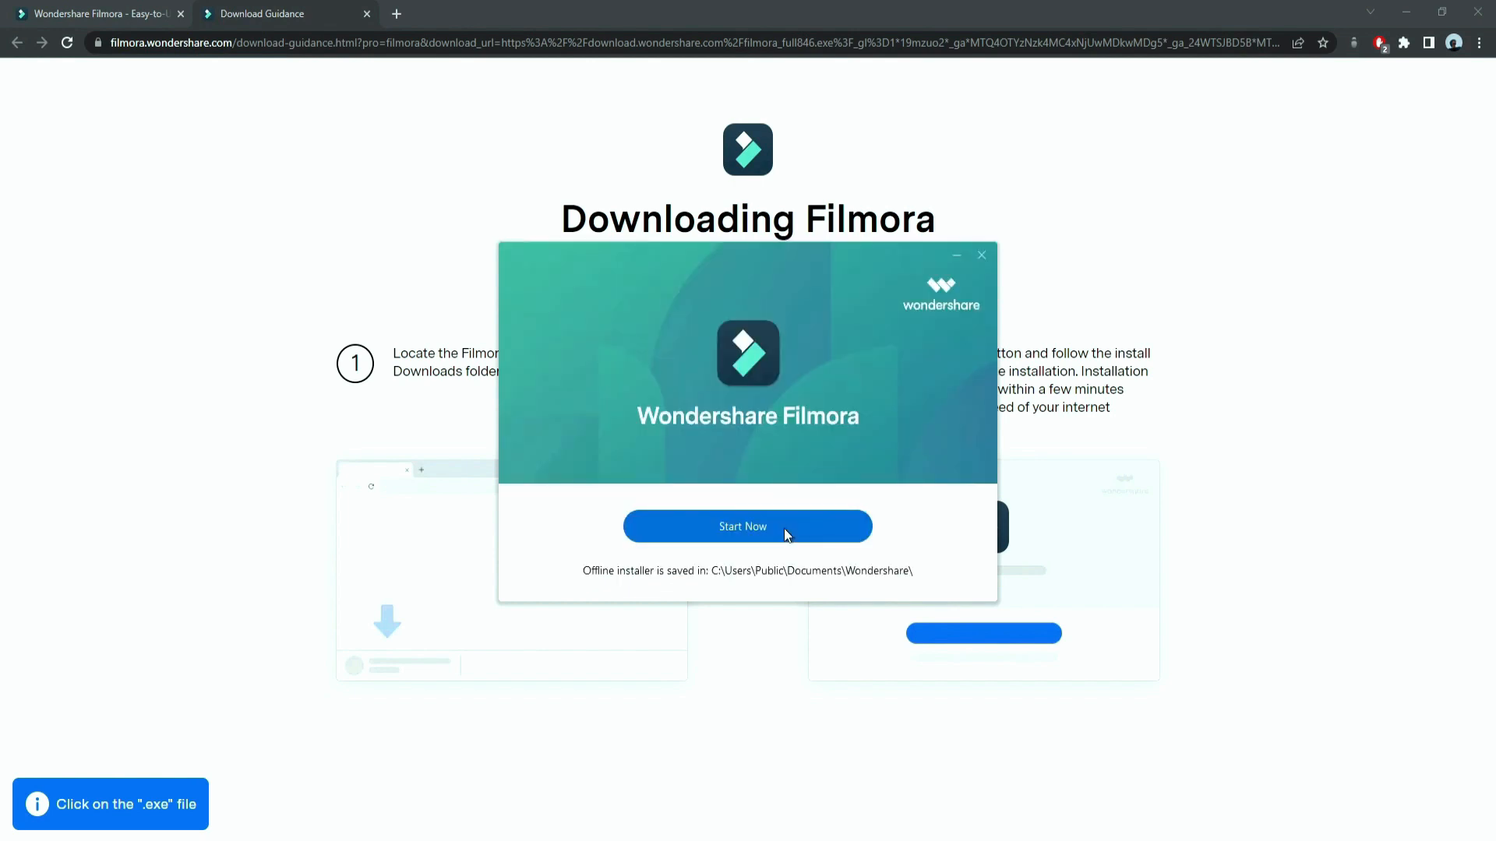
click(748, 526)
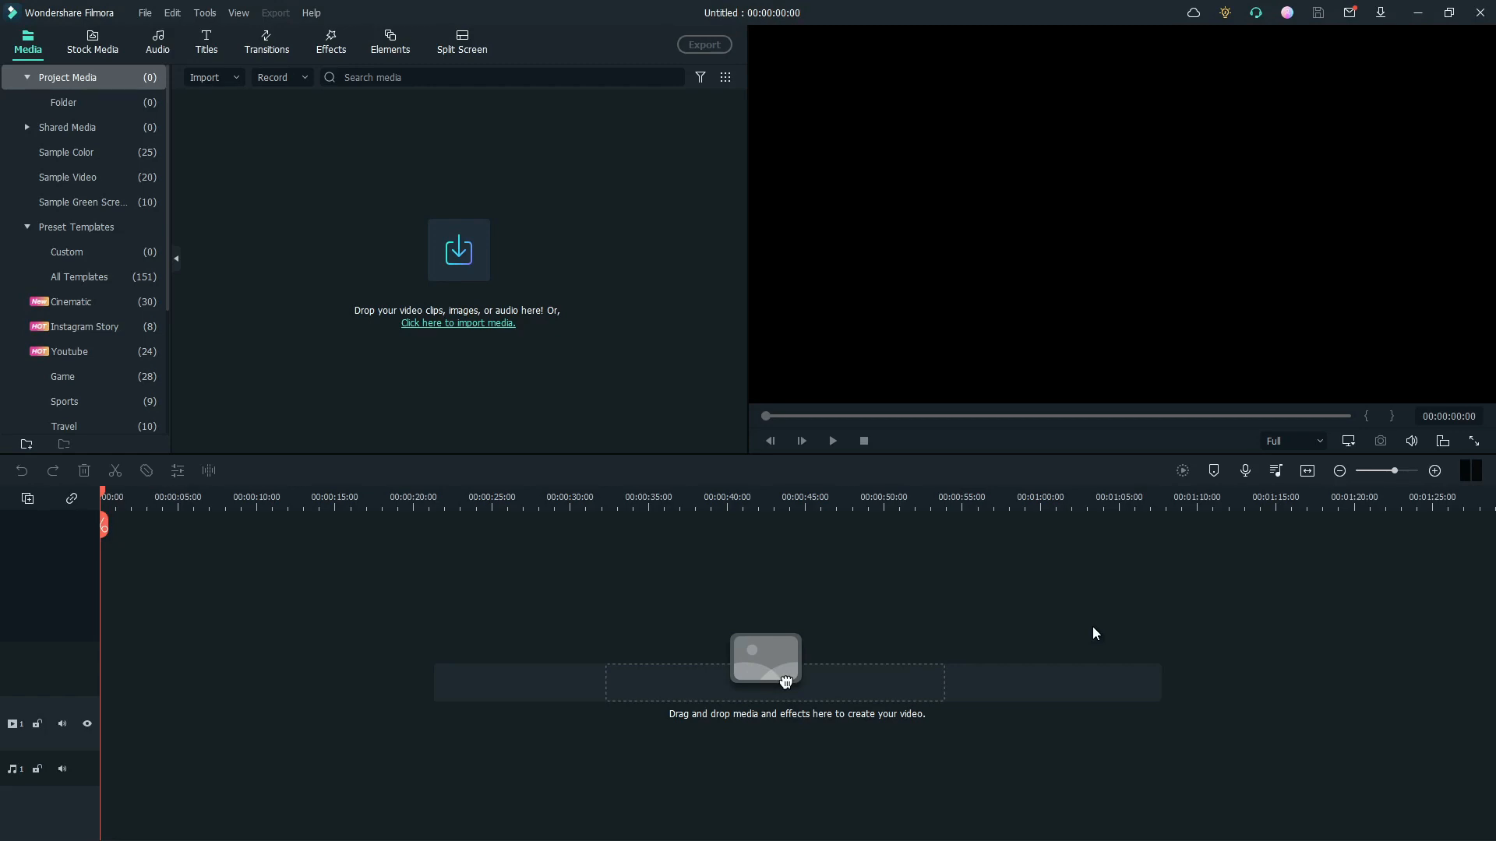
mouse_move(545, 405)
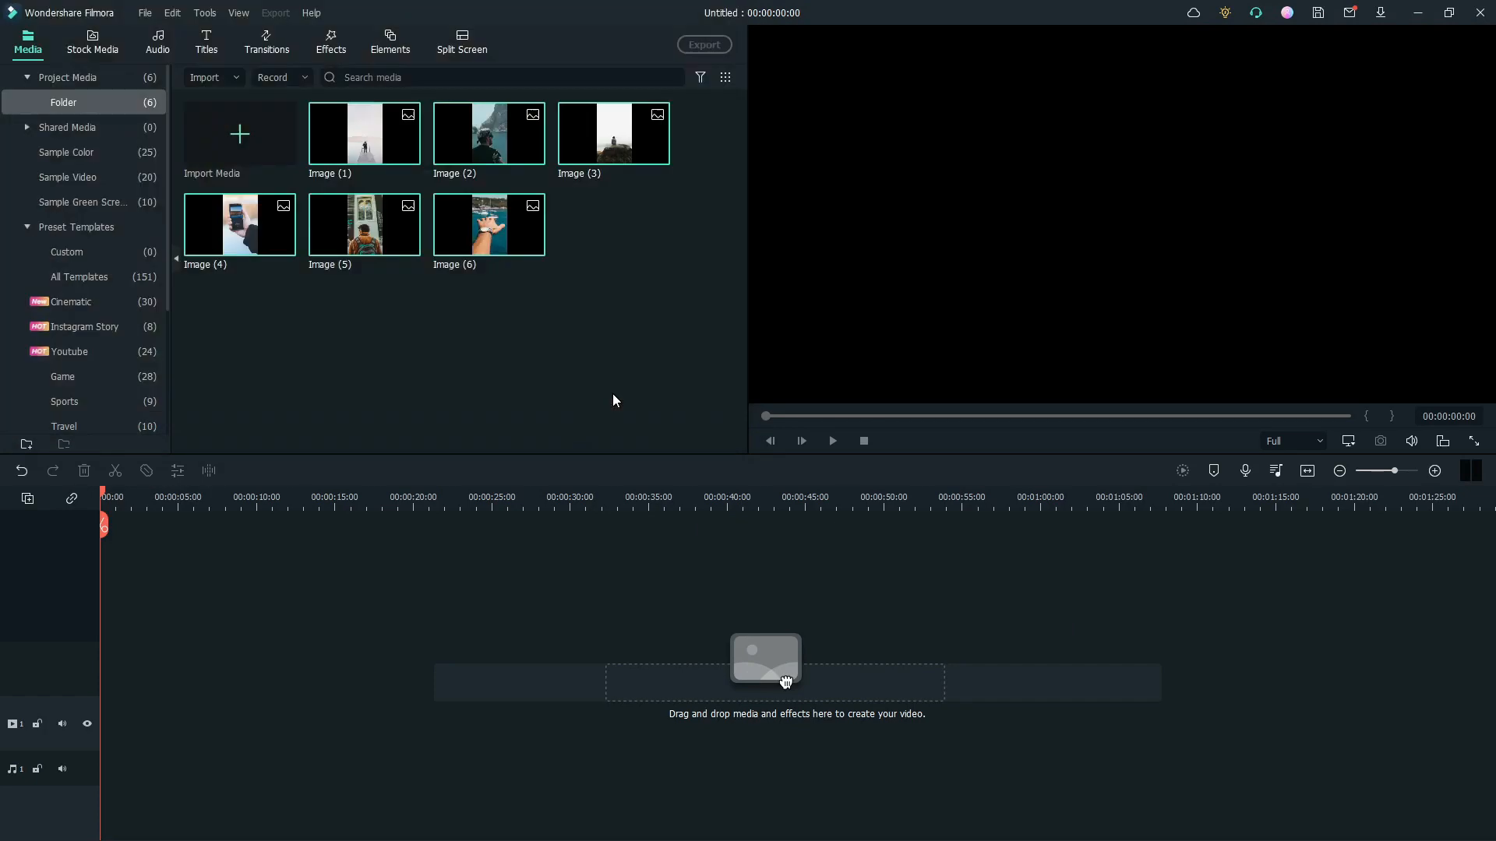
mouse_move(142, 27)
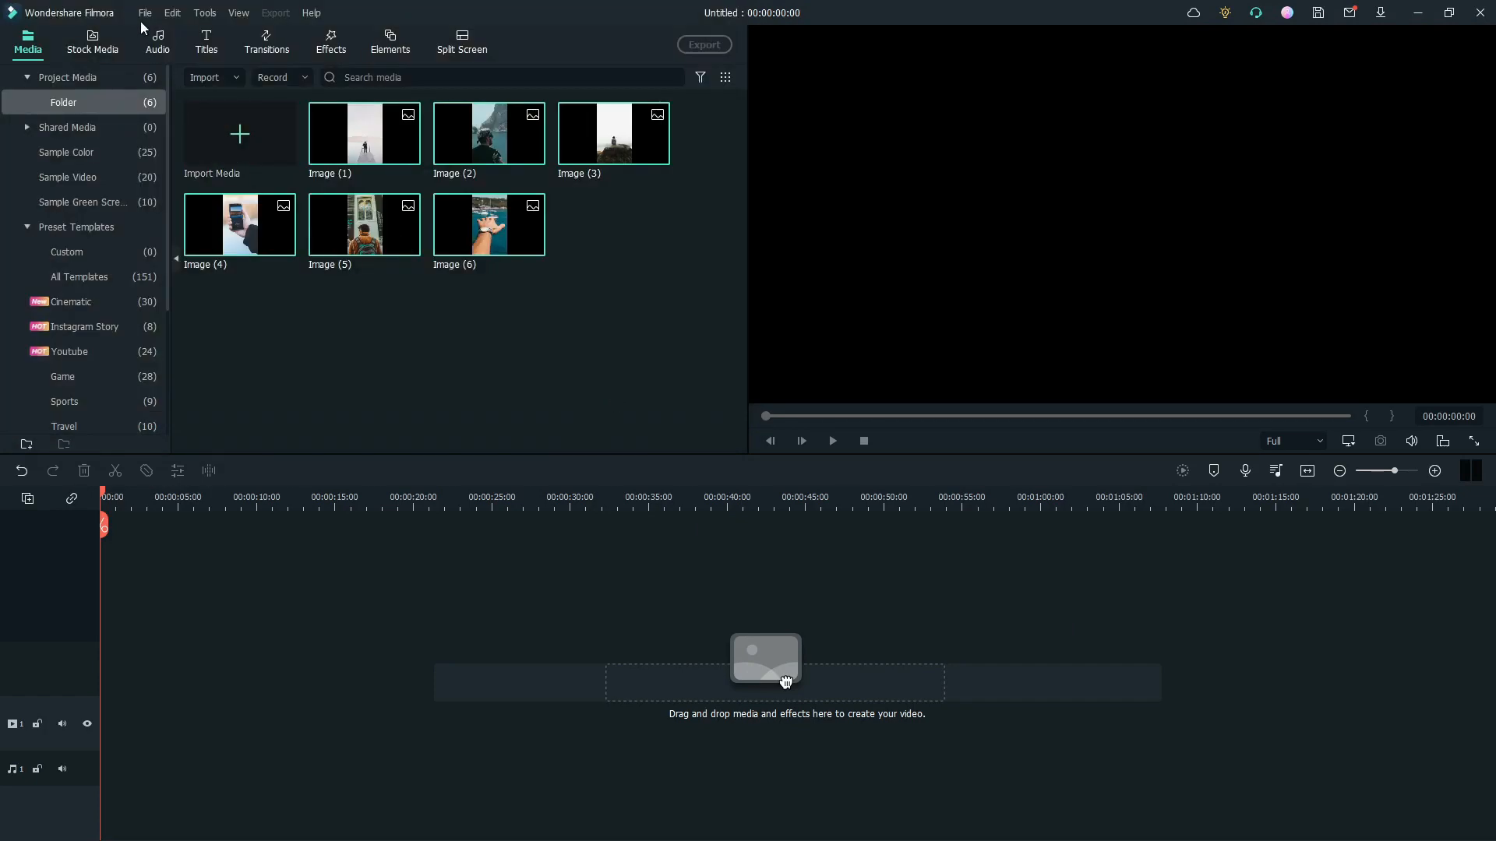
Step: Go to File > Preferences > Editing and start editing the default Photo Duration
click(144, 13)
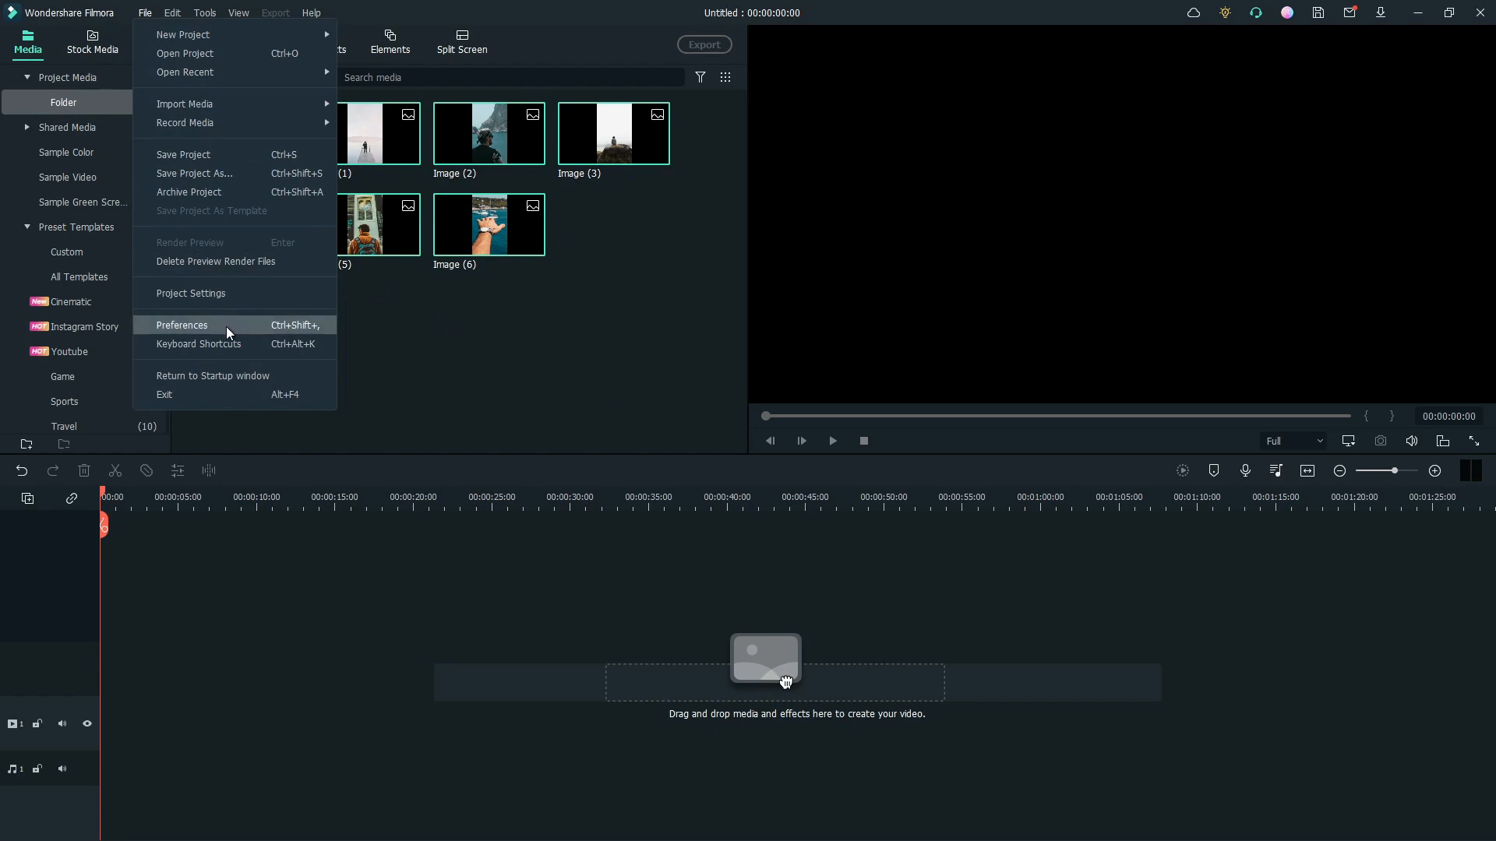
click(183, 325)
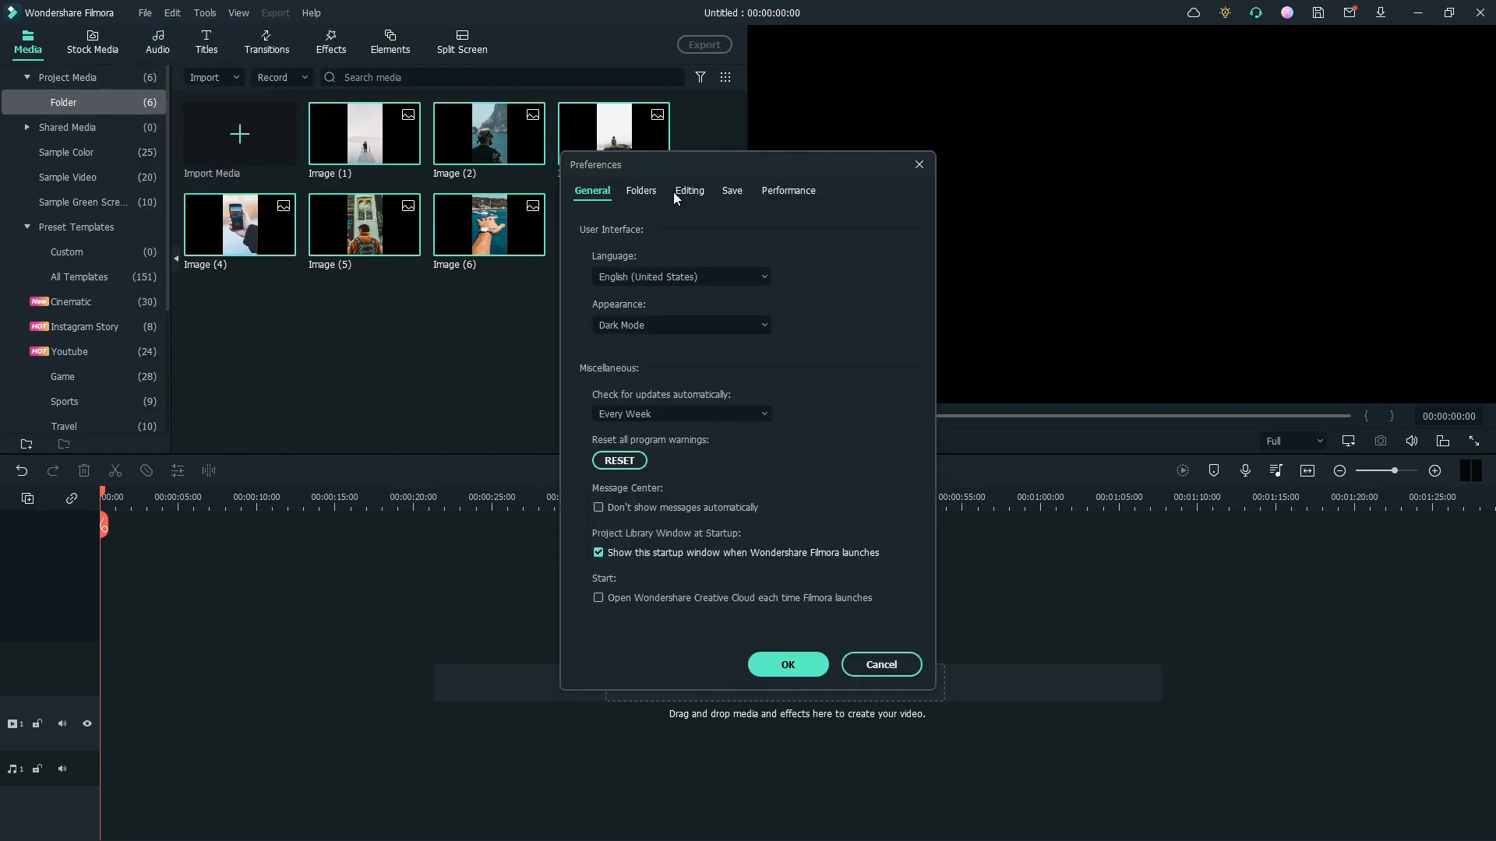
click(690, 190)
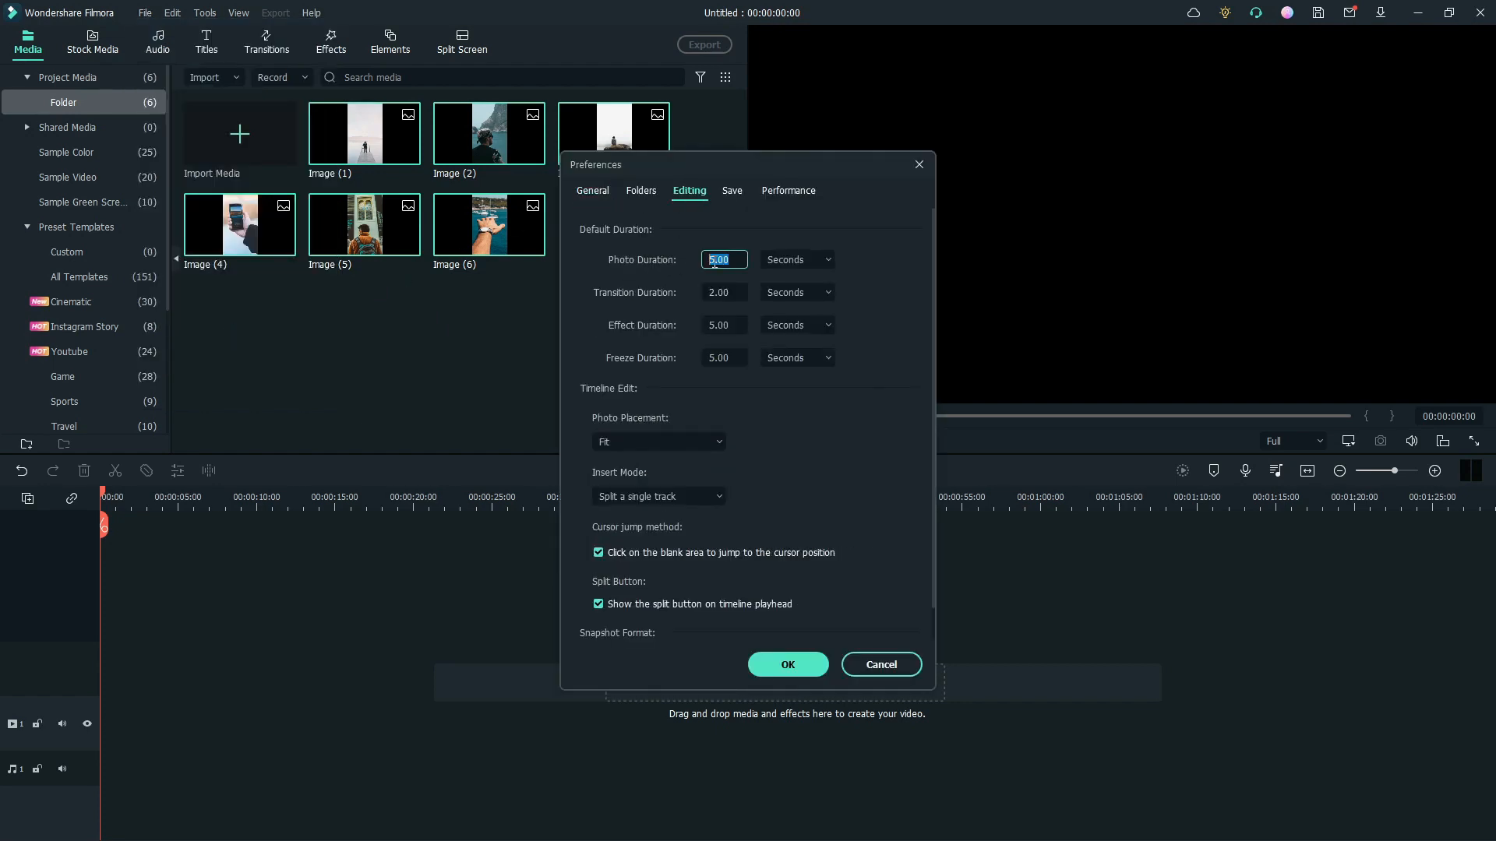
click(787, 665)
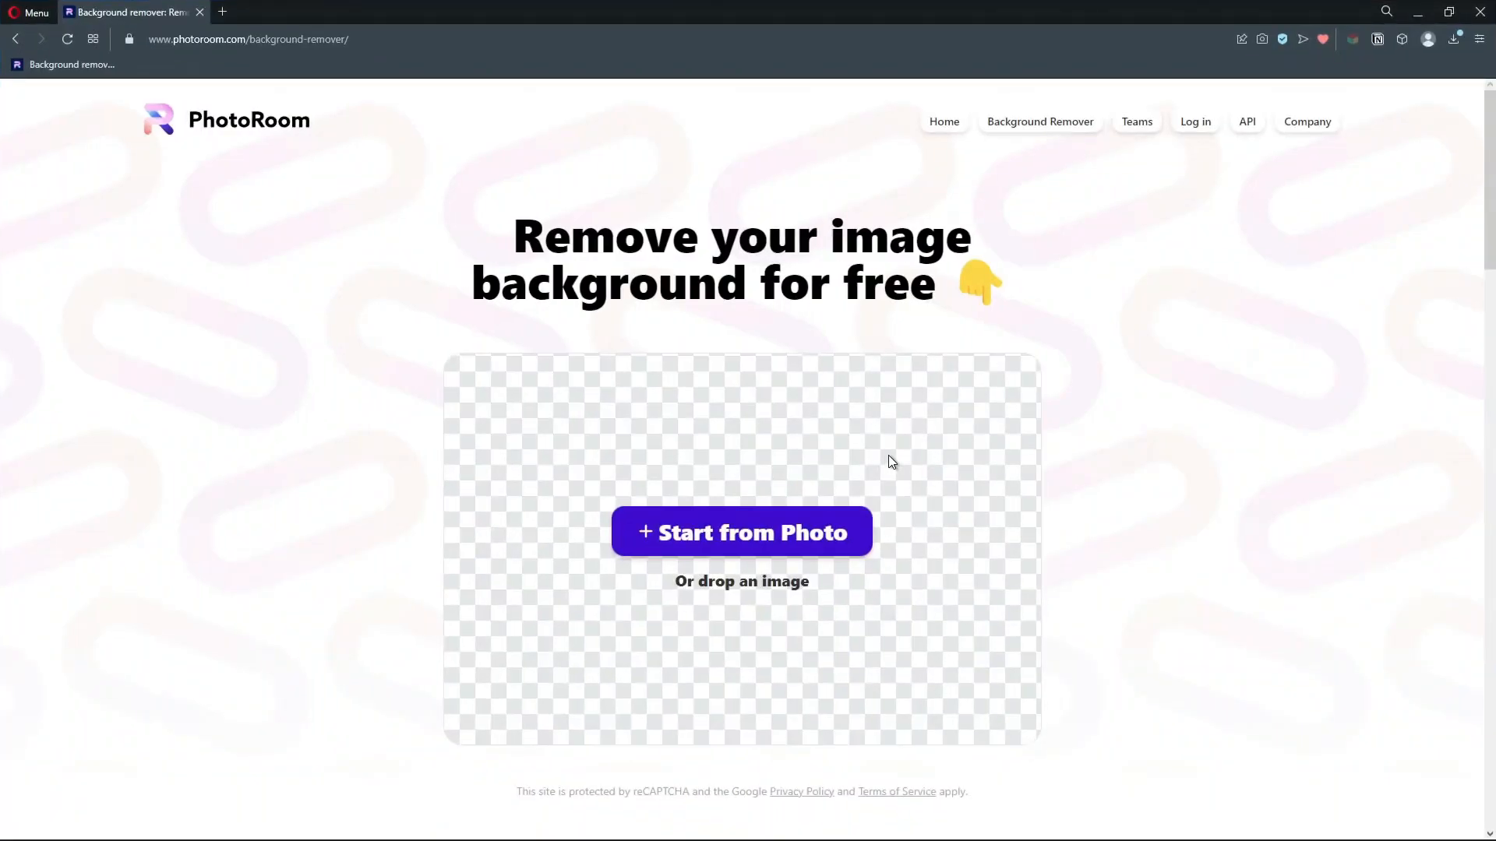
Step: Download a transparent-background cutout from PhotoRoom and import the BG cutouts into Filmora
click(249, 39)
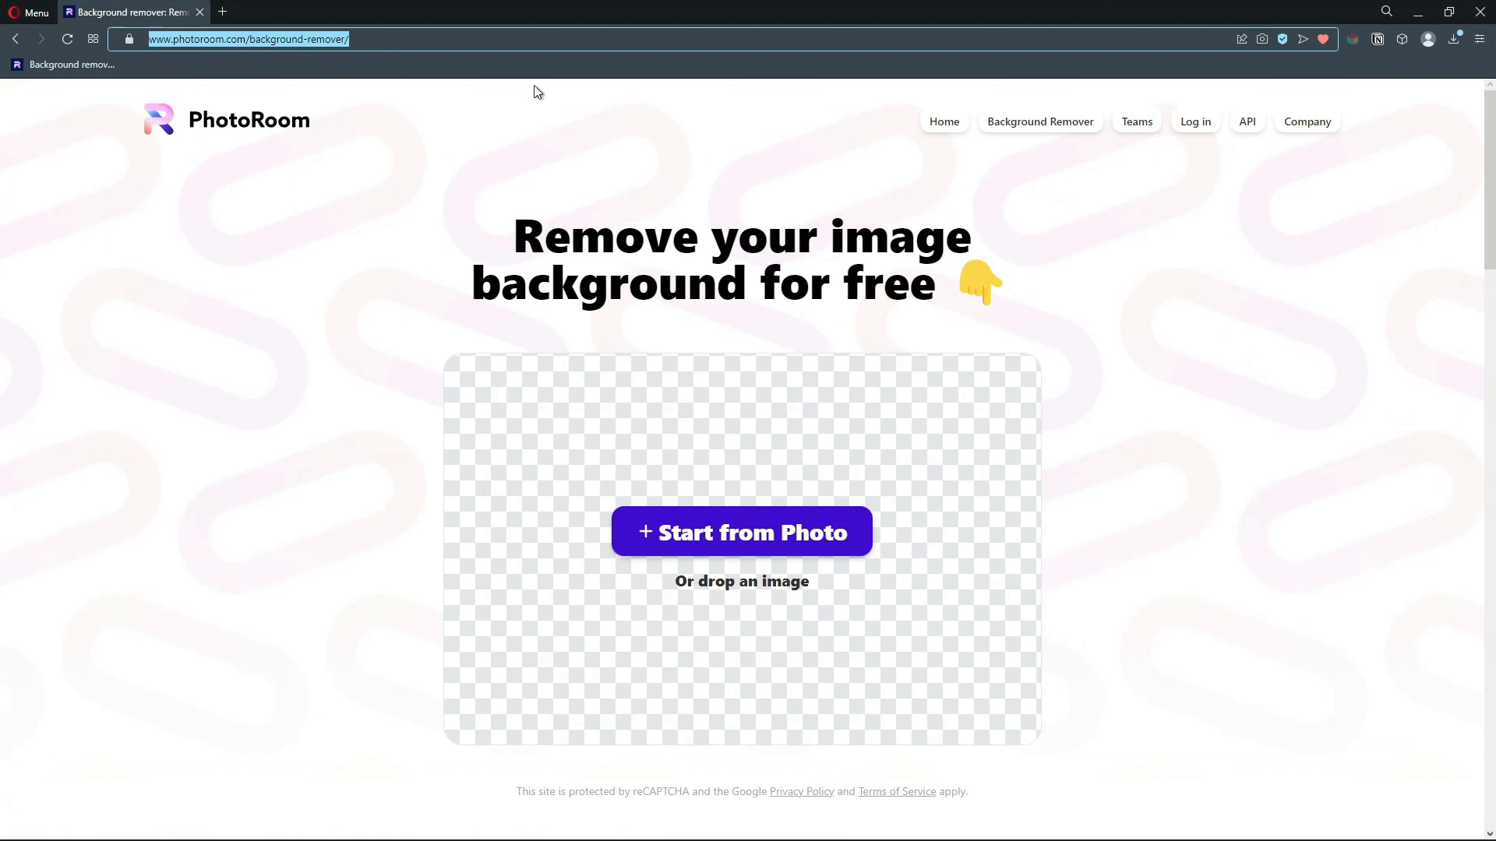
mouse_move(771, 275)
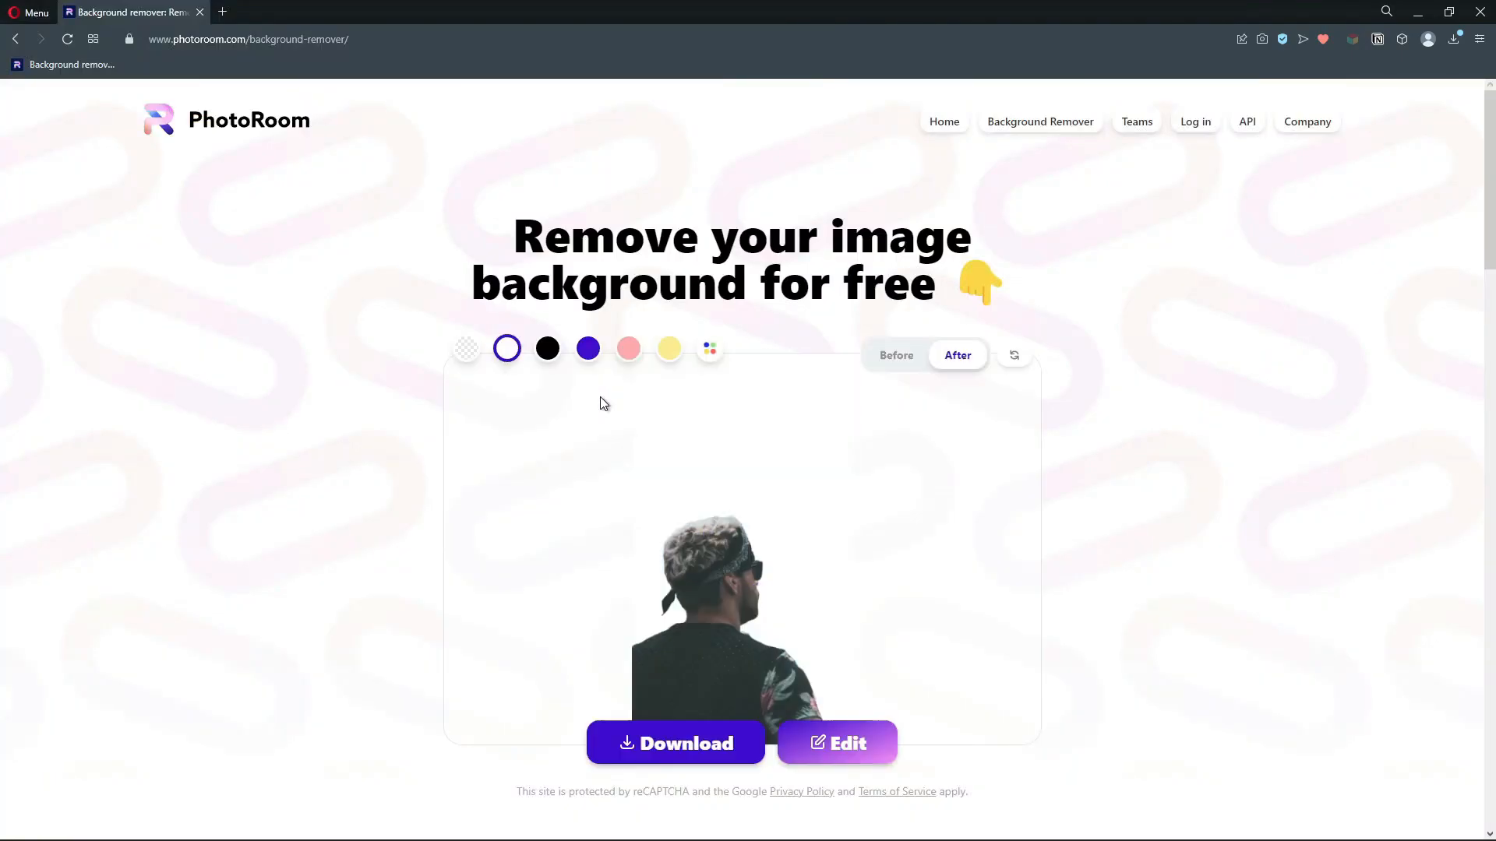
click(466, 348)
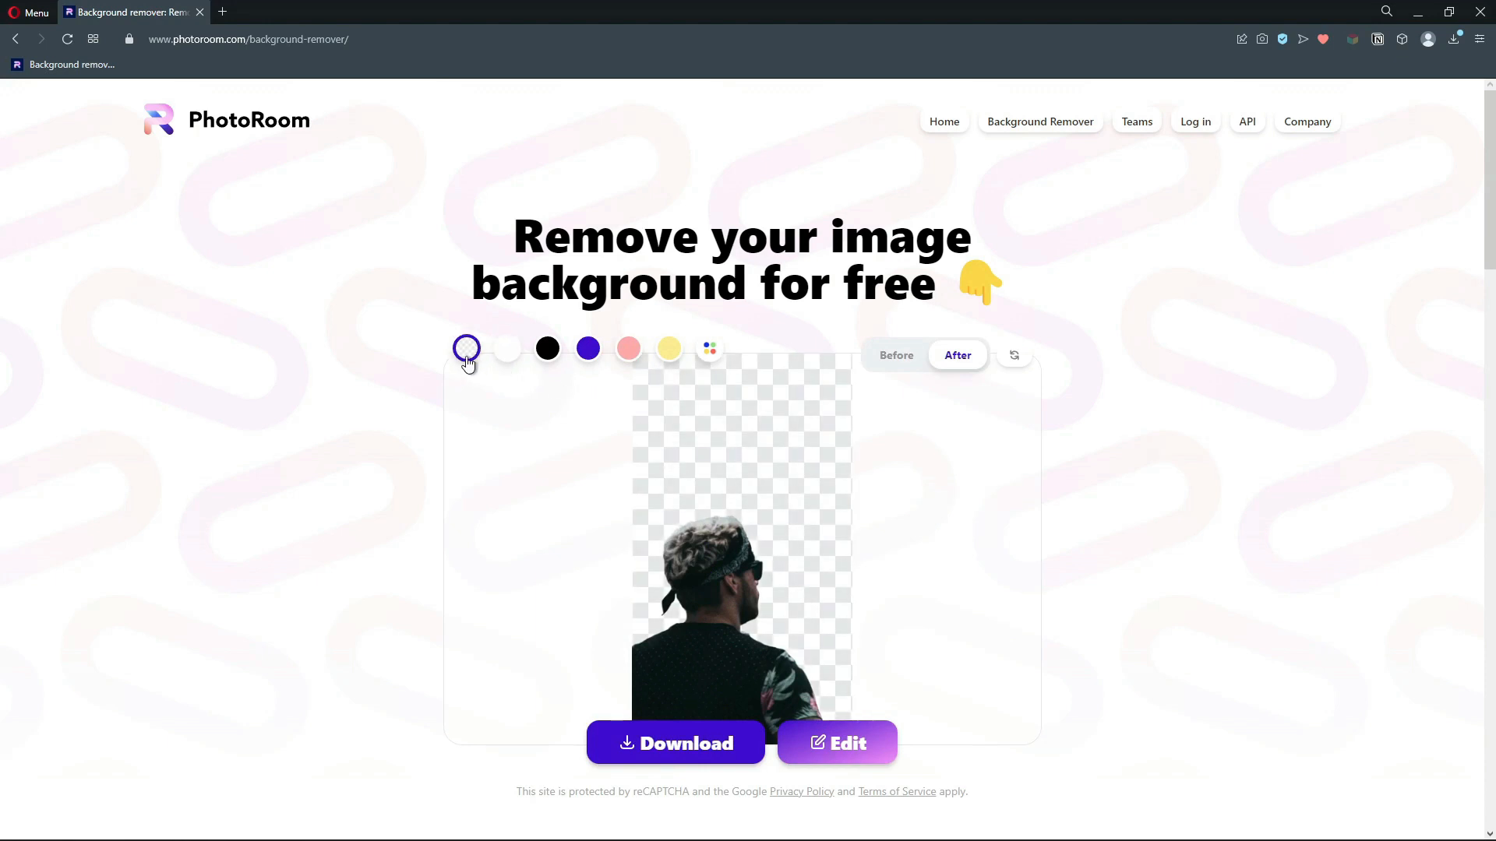
mouse_move(467, 360)
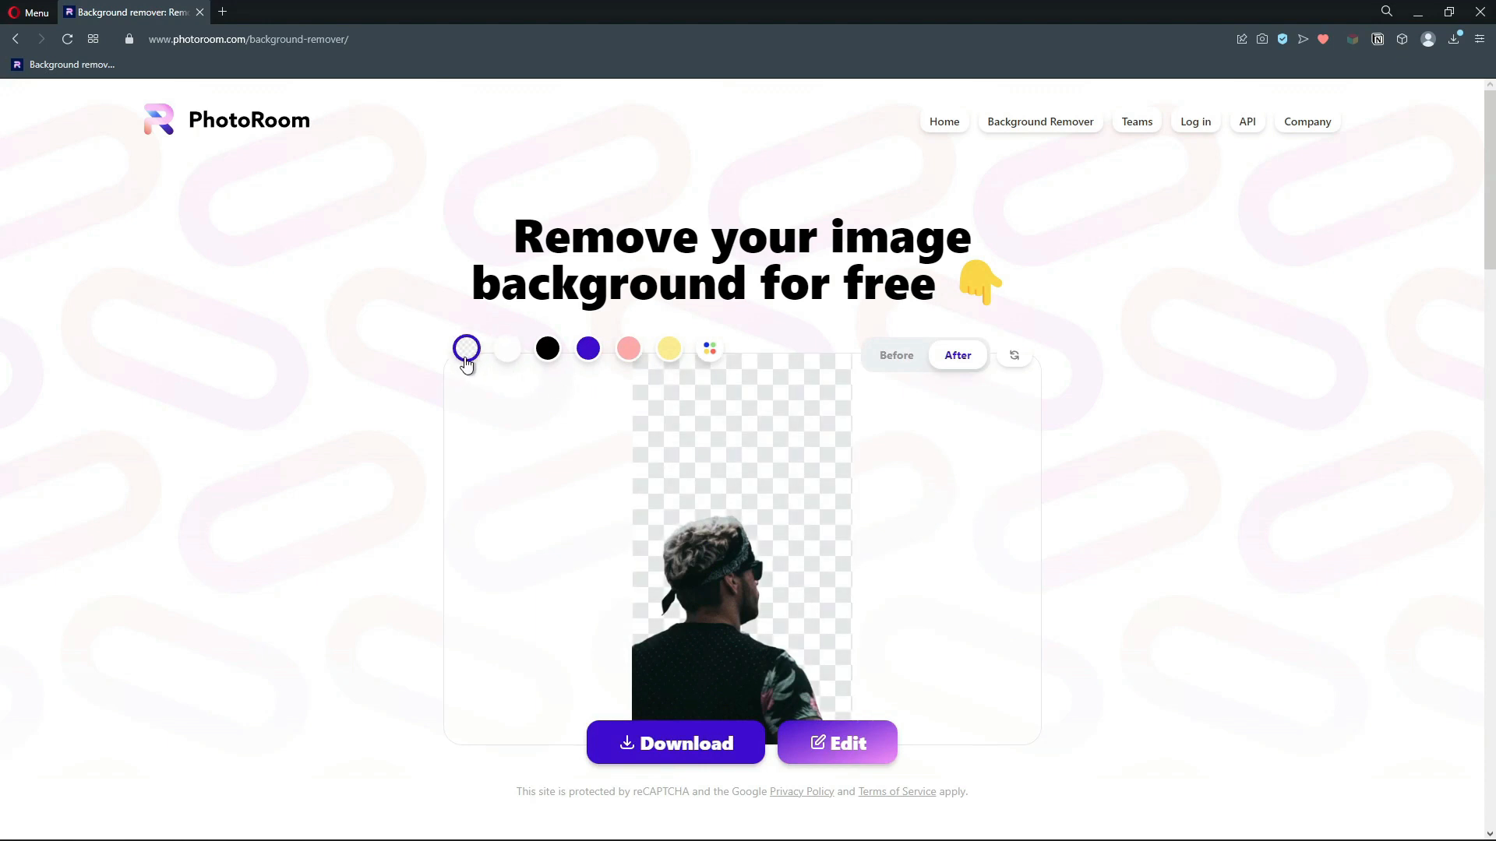
click(676, 742)
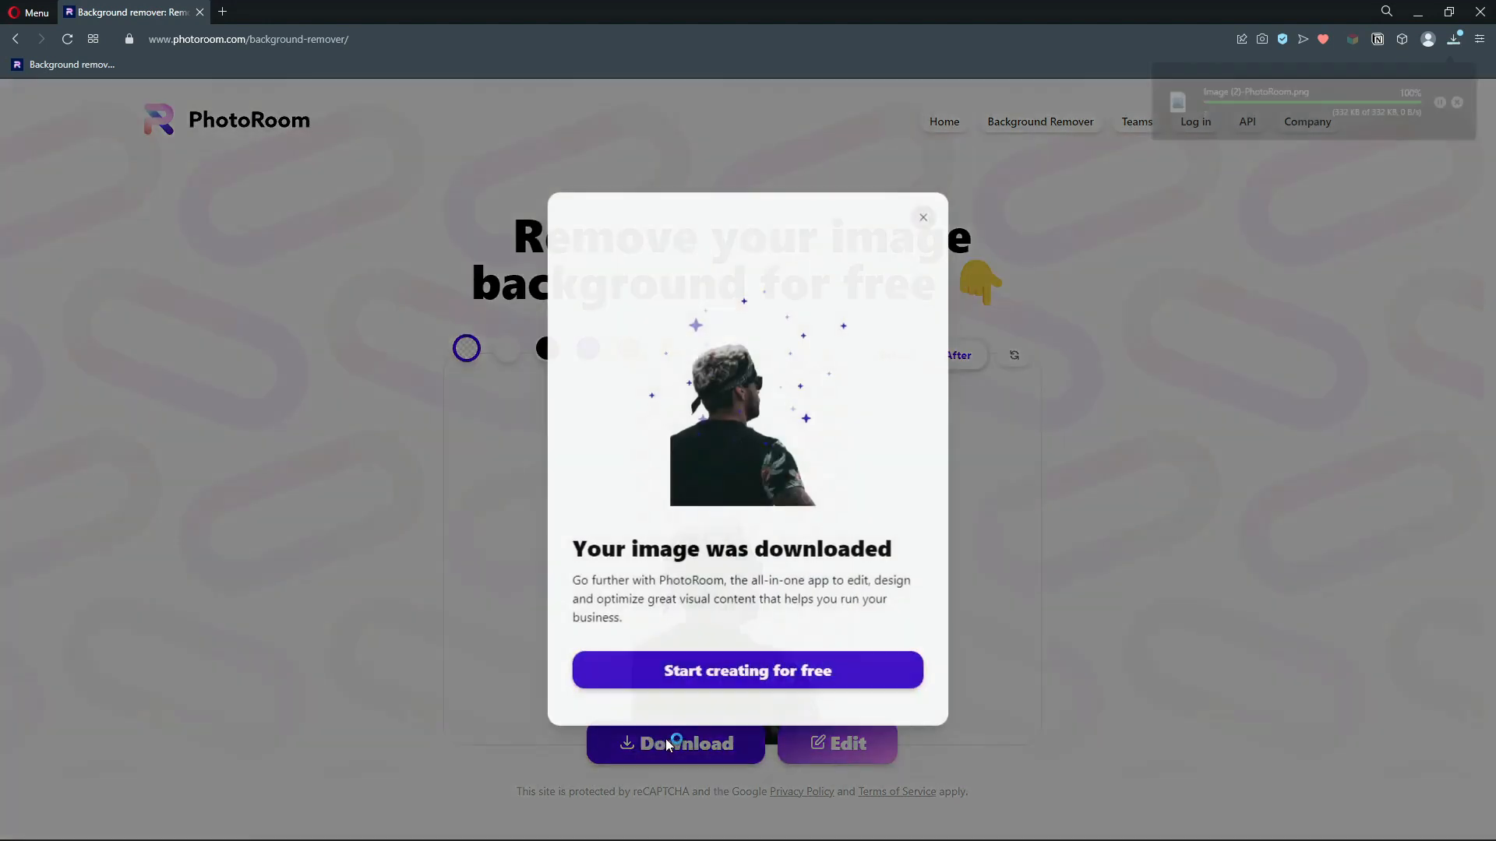
click(924, 216)
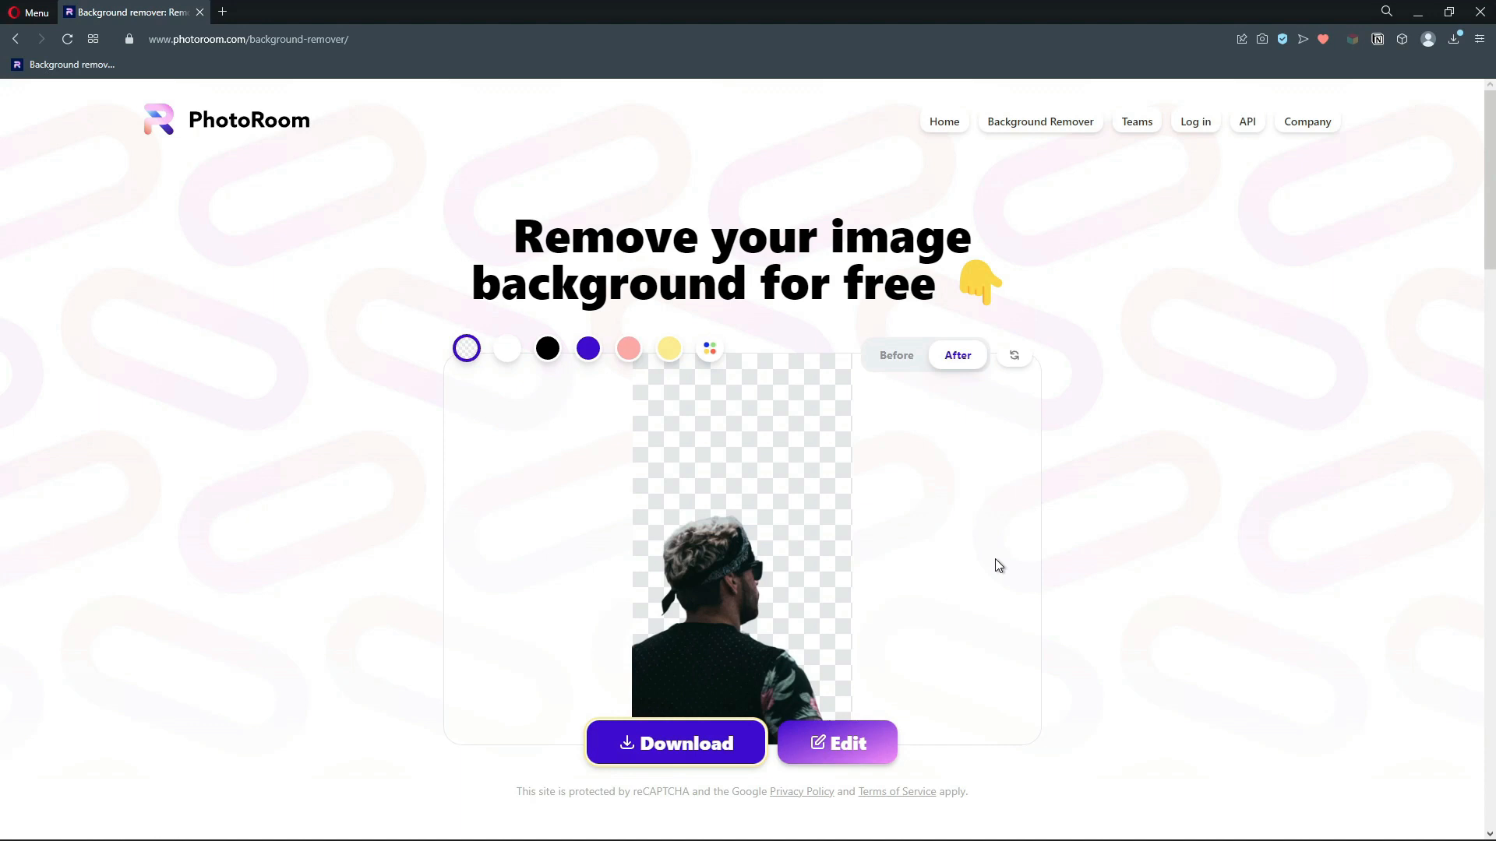
scroll(down, 3)
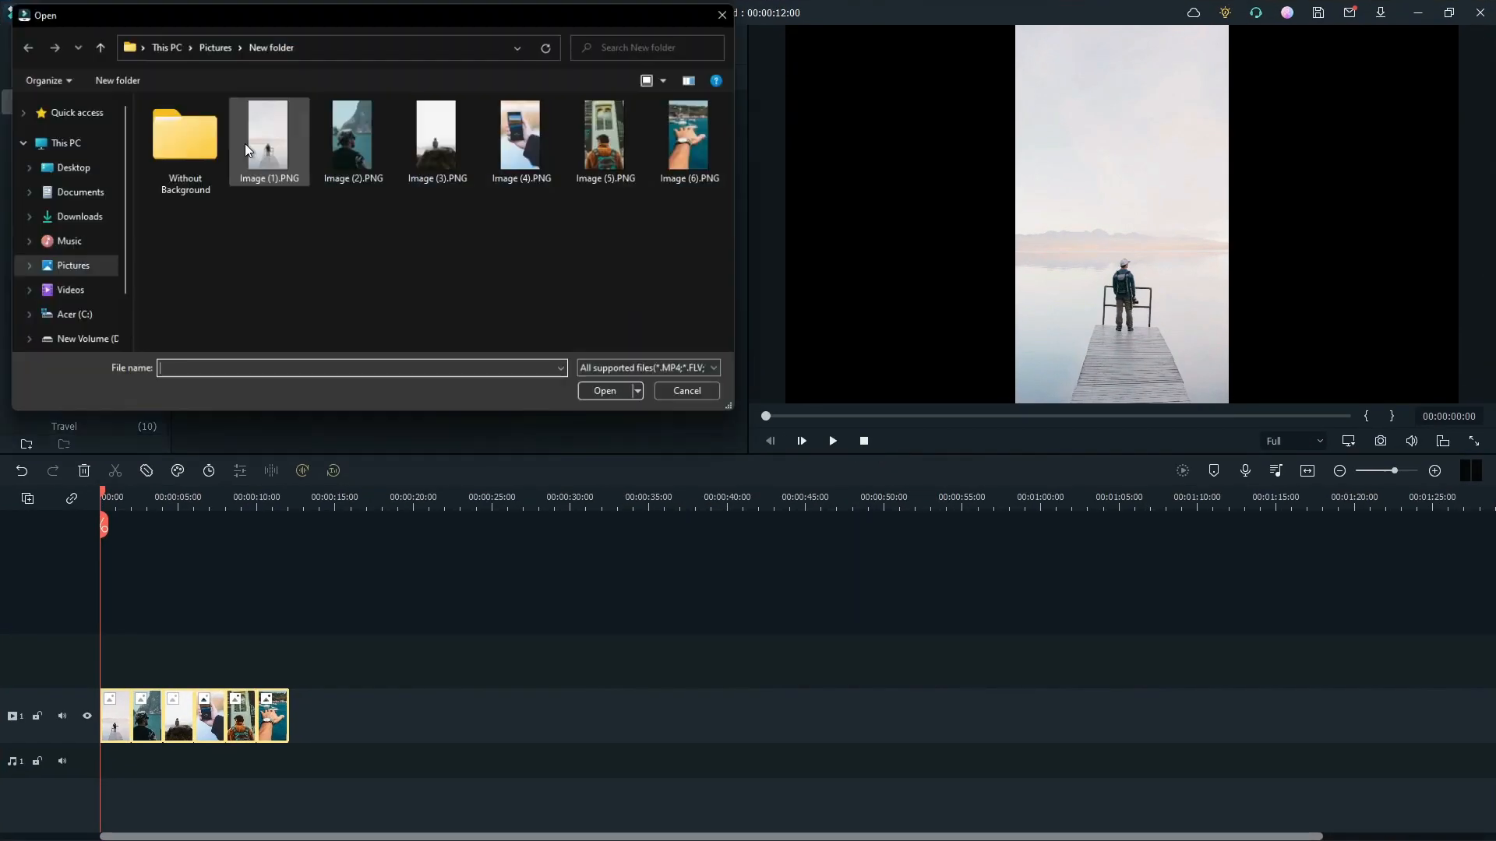
click(605, 392)
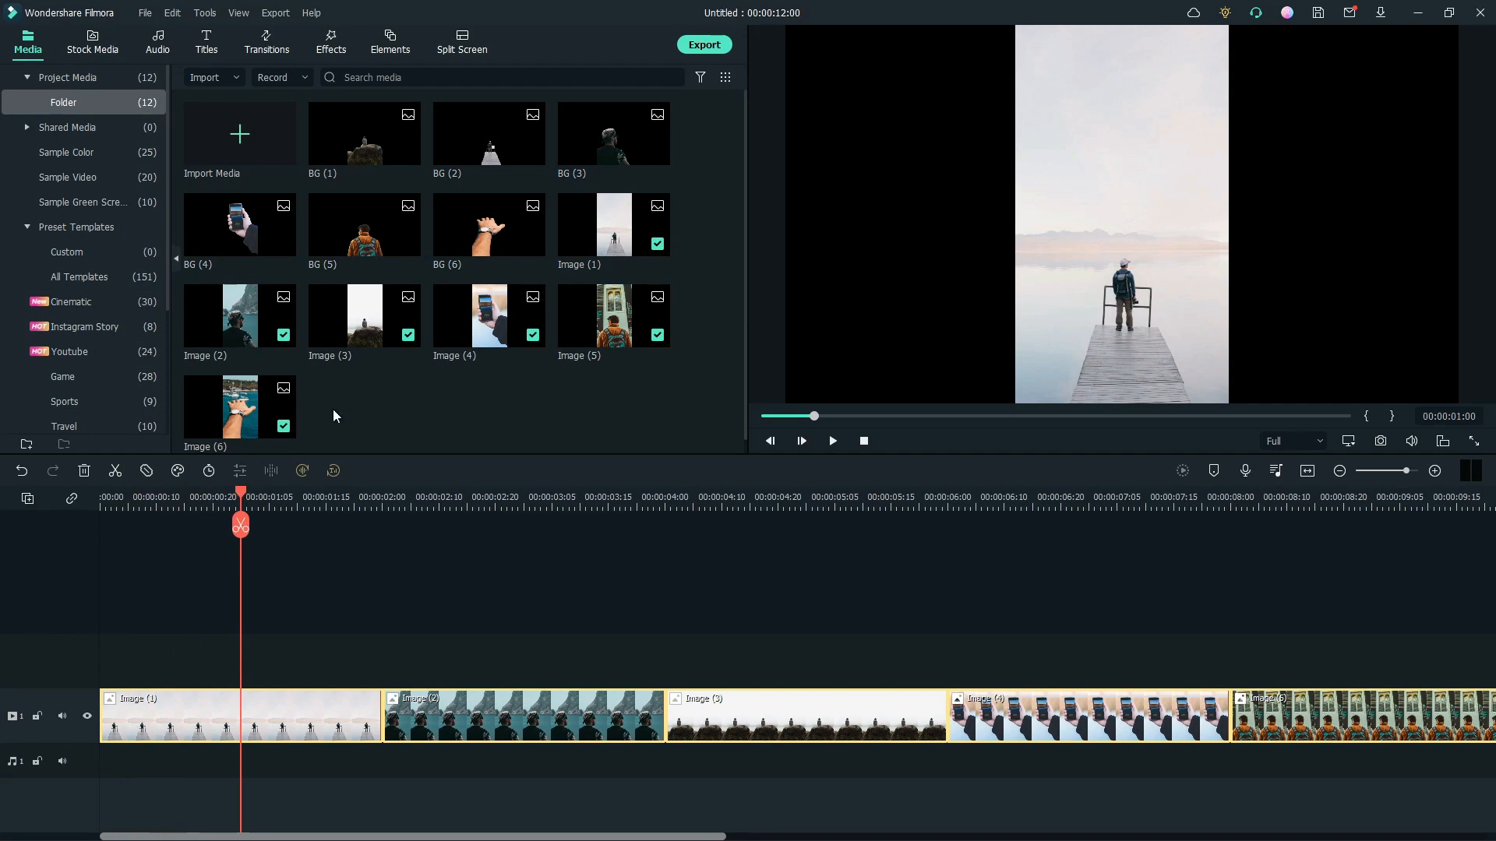
Step: Drag the BG cutouts from the media library onto track 2 above the photo clips
drag(613, 133, 562, 659)
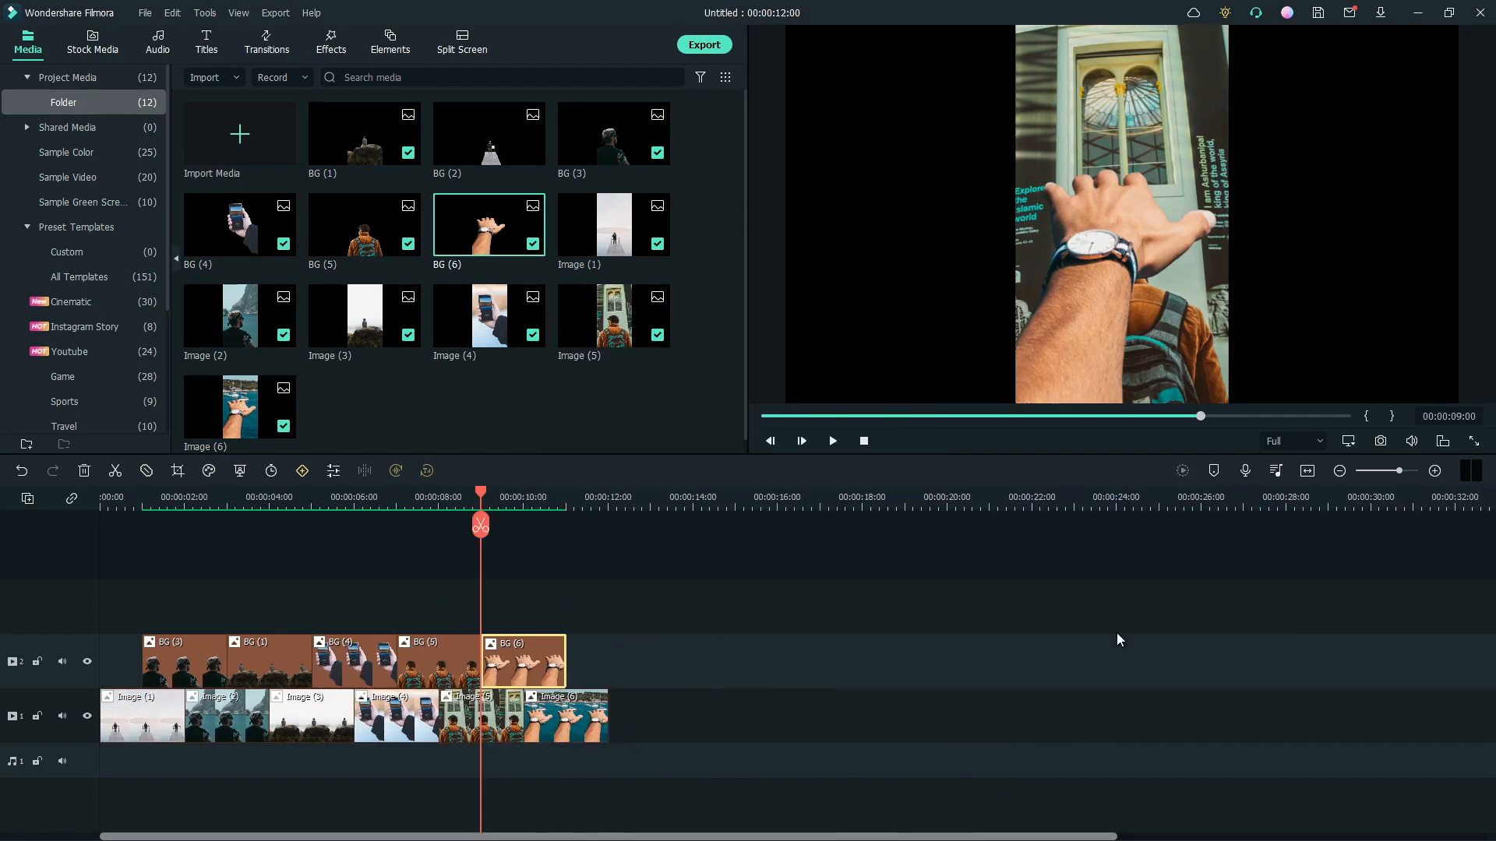
Step: Return the playhead to the timeline start and play the layered project in the preview
click(832, 441)
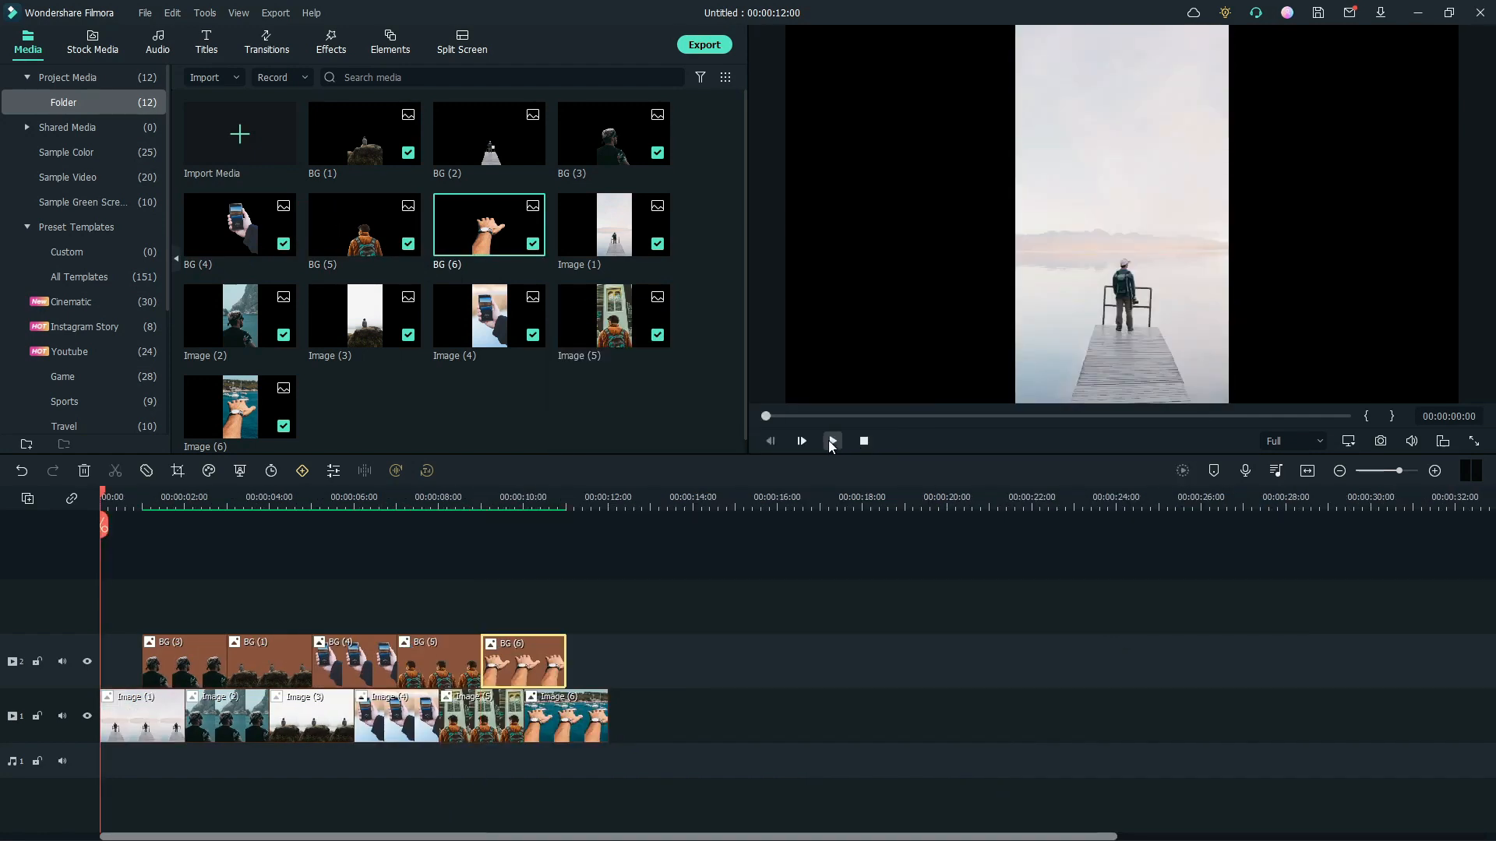
click(832, 441)
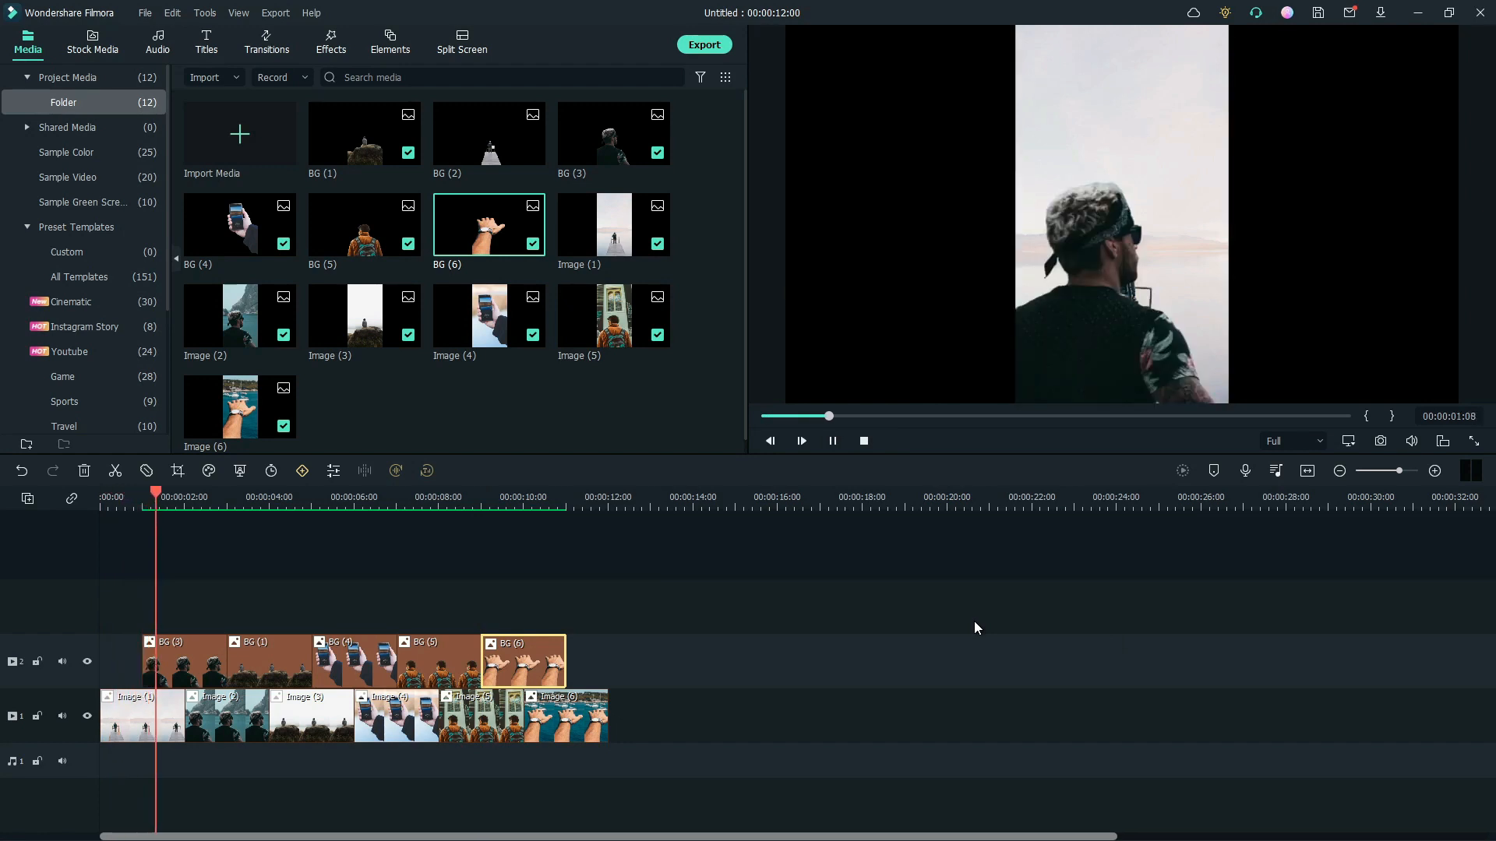